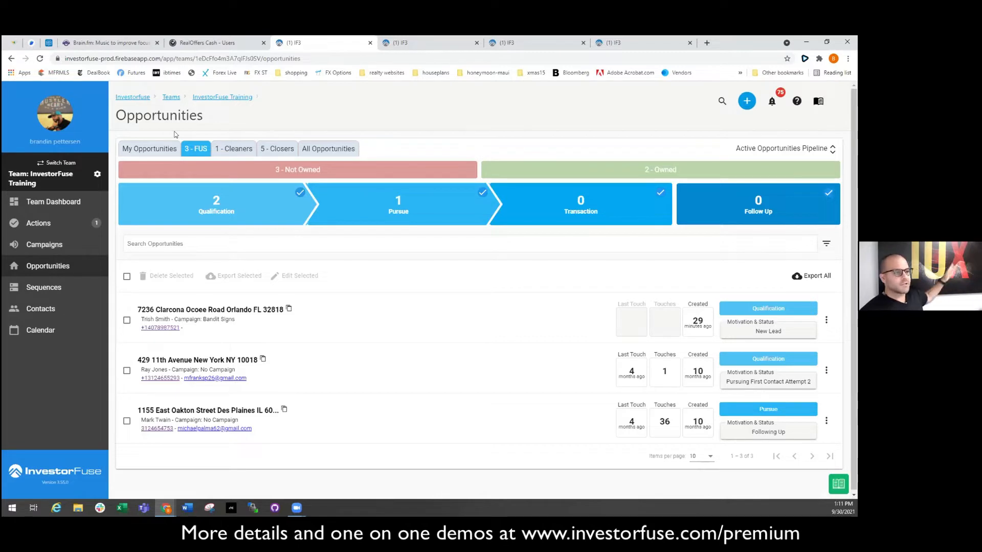
{"action": "mouse_move", "coordinate": [349, 154]}
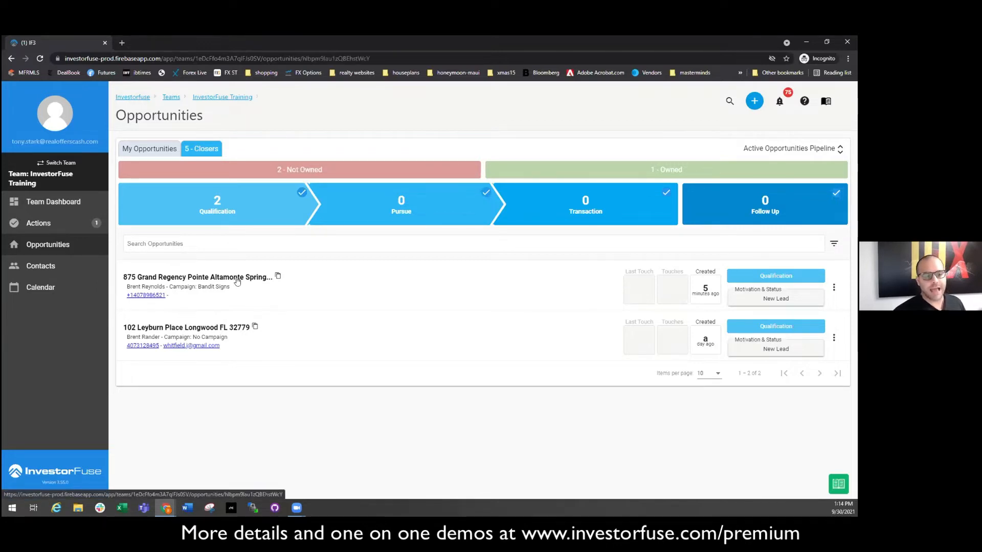
Review the Bandit Signs lead at 875 Grand Regency Pointe, then show only the user's own opportunities.
{"action": "left_click", "coordinate": [197, 277]}
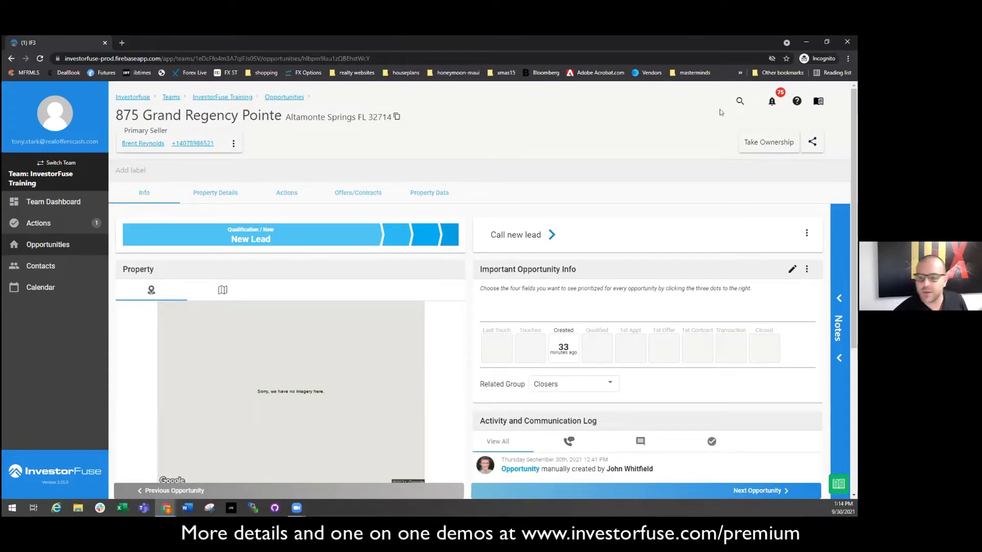
{"action": "left_click", "coordinate": [838, 327]}
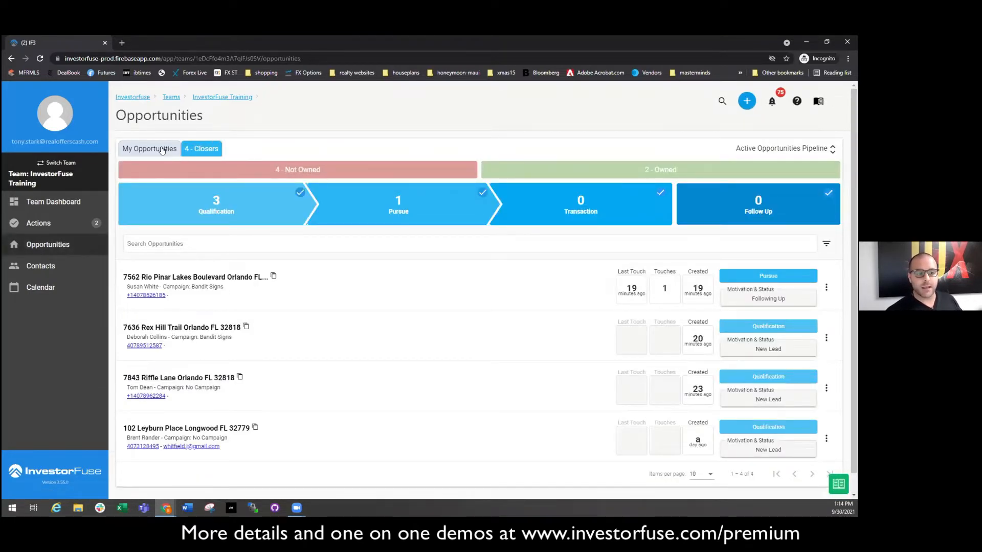
{"action": "left_click", "coordinate": [149, 148]}
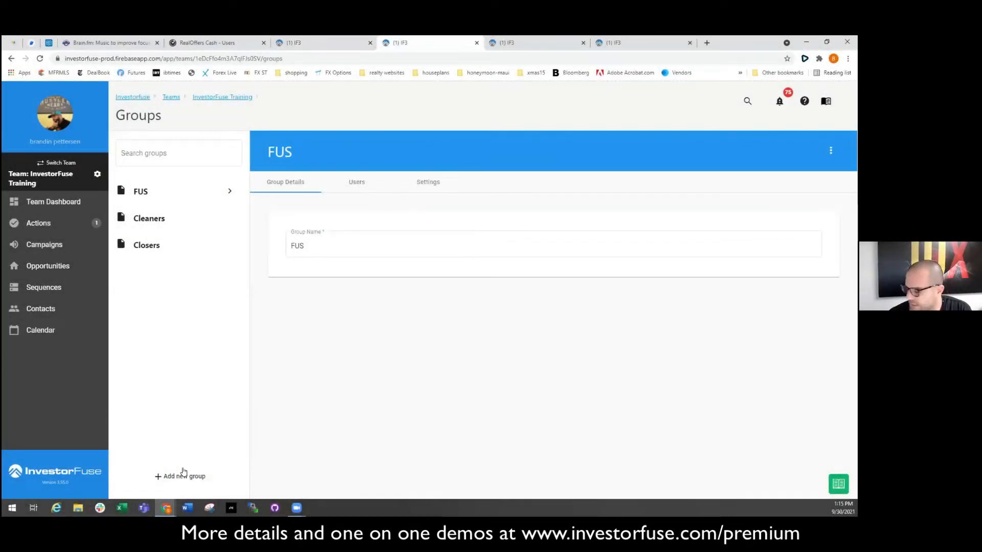
Create a new group named 'Really HOT LEADS' and save it.
{"action": "left_click", "coordinate": [183, 476]}
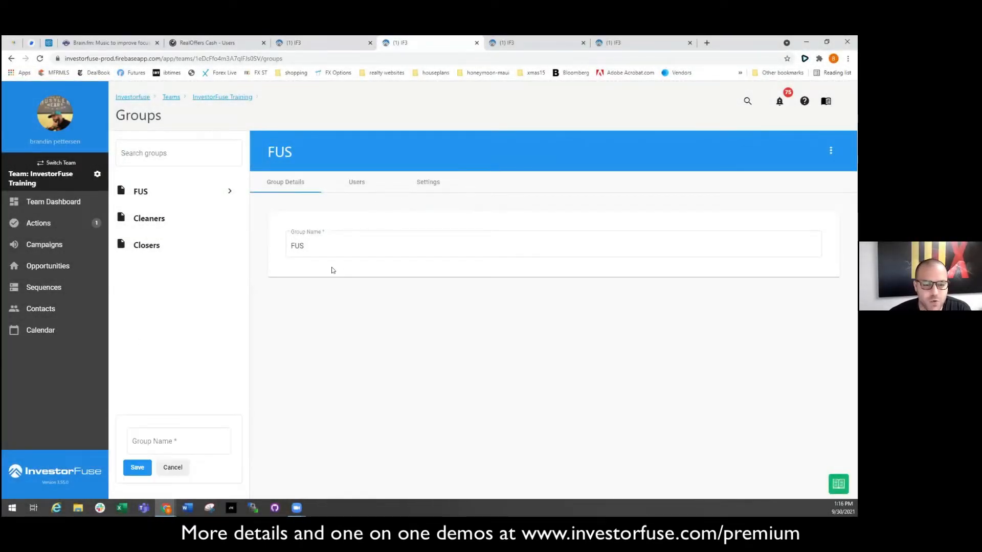
{"action": "left_click", "coordinate": [178, 441]}
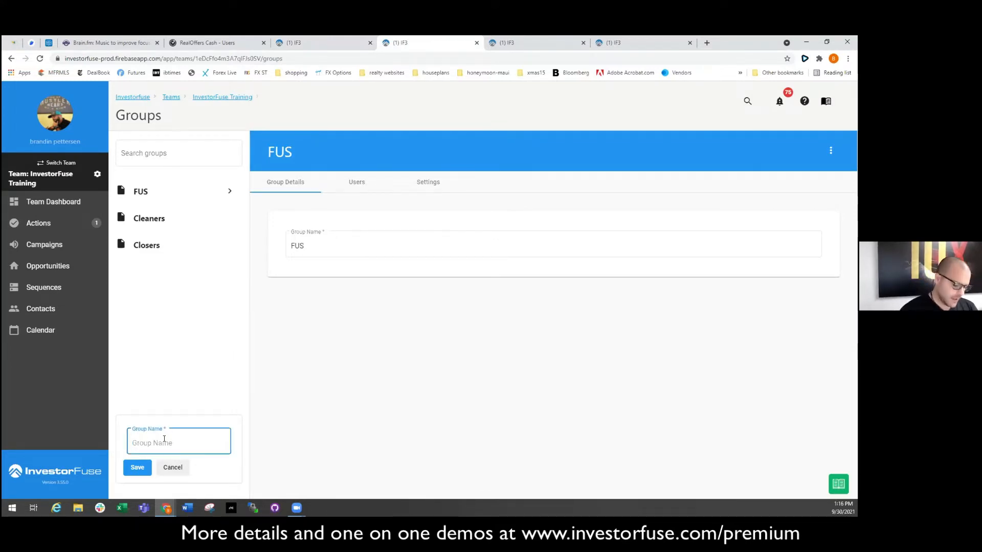
{"action": "type", "text": "Reak"}
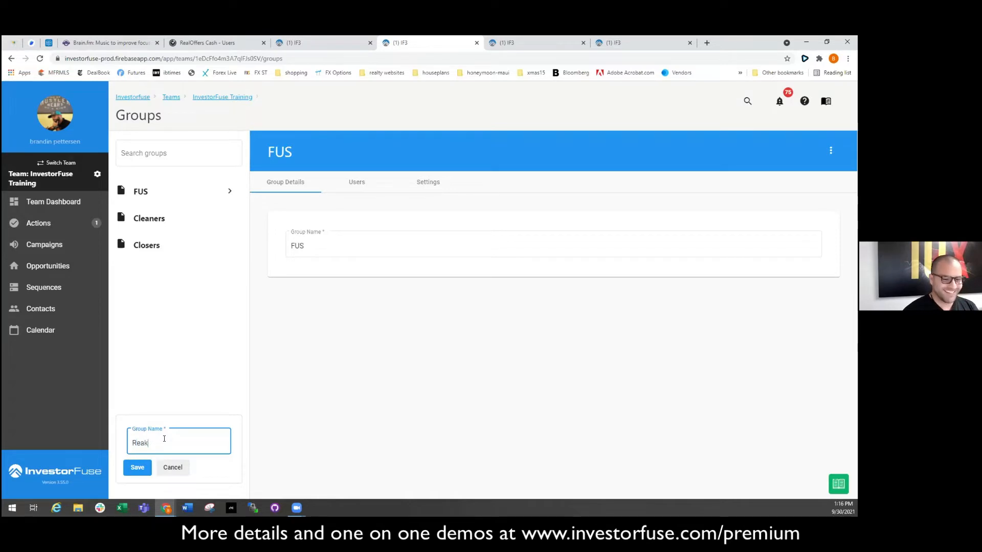
{"action": "type", "text": "Really HOT"}
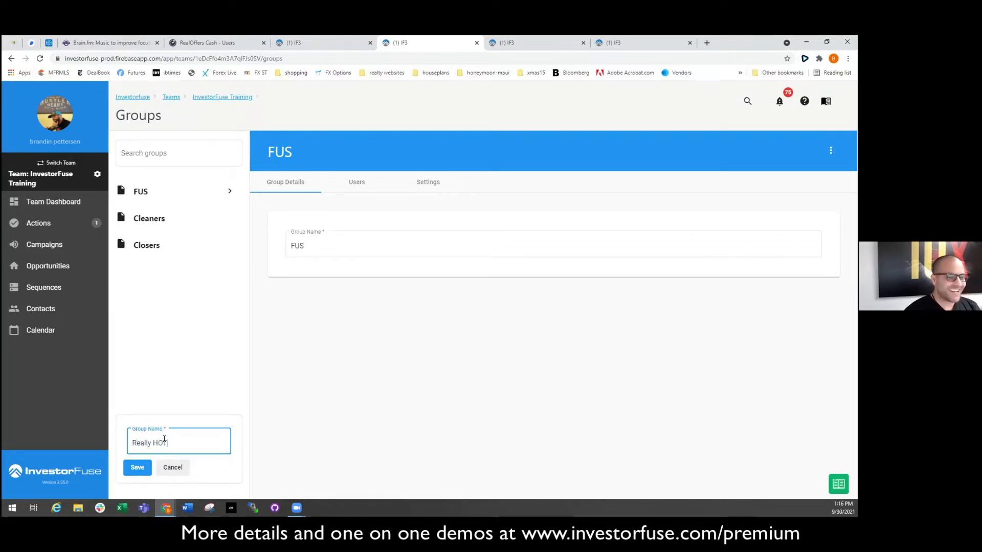
{"action": "type", "text": "LEADS"}
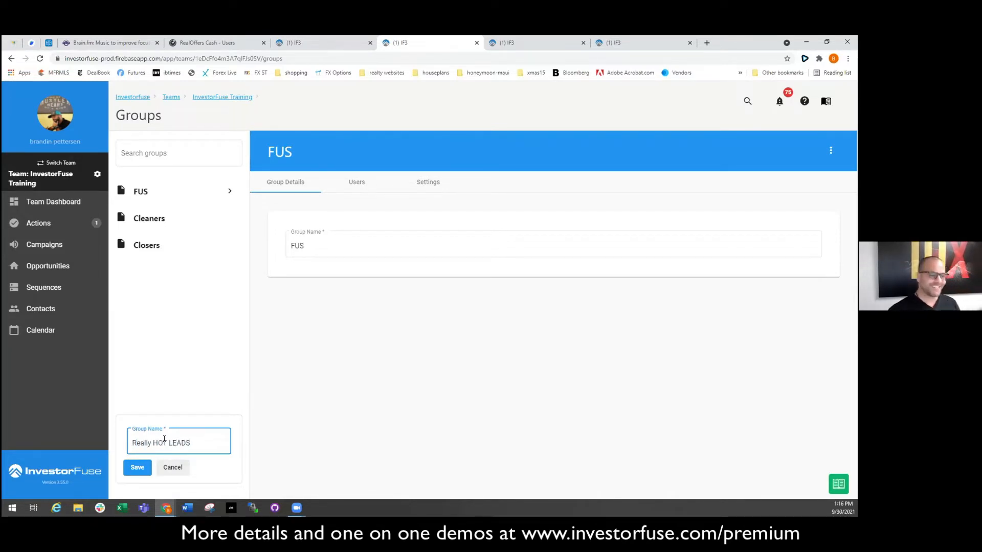
{"action": "left_click", "coordinate": [136, 468]}
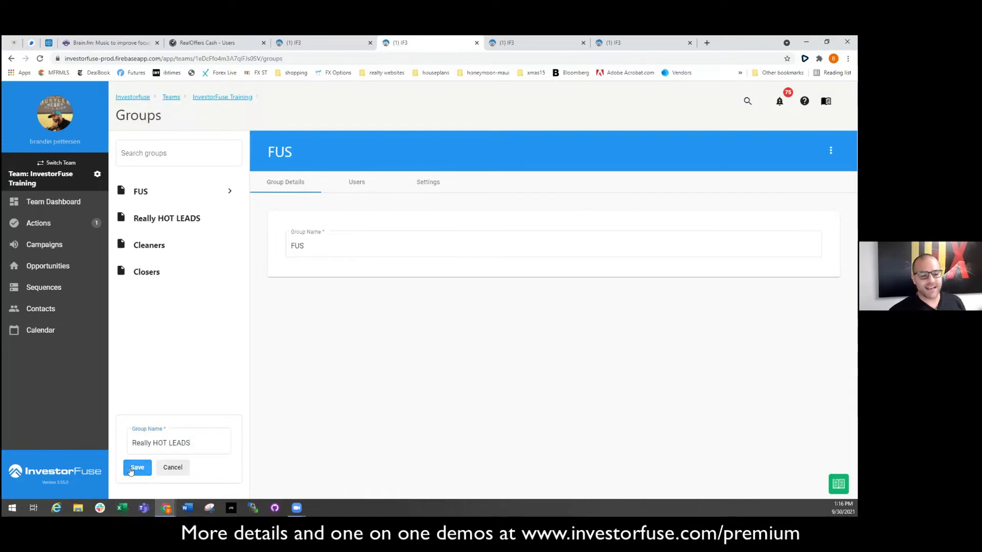
Add three users as members of Really HOT LEADS and save the selection.
{"action": "left_click", "coordinate": [136, 467]}
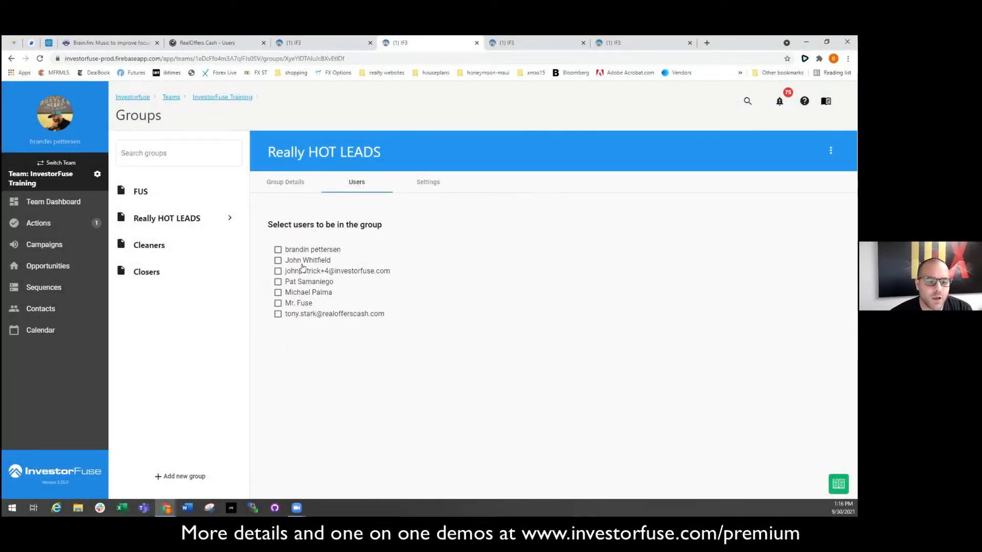
{"action": "left_click", "coordinate": [278, 249]}
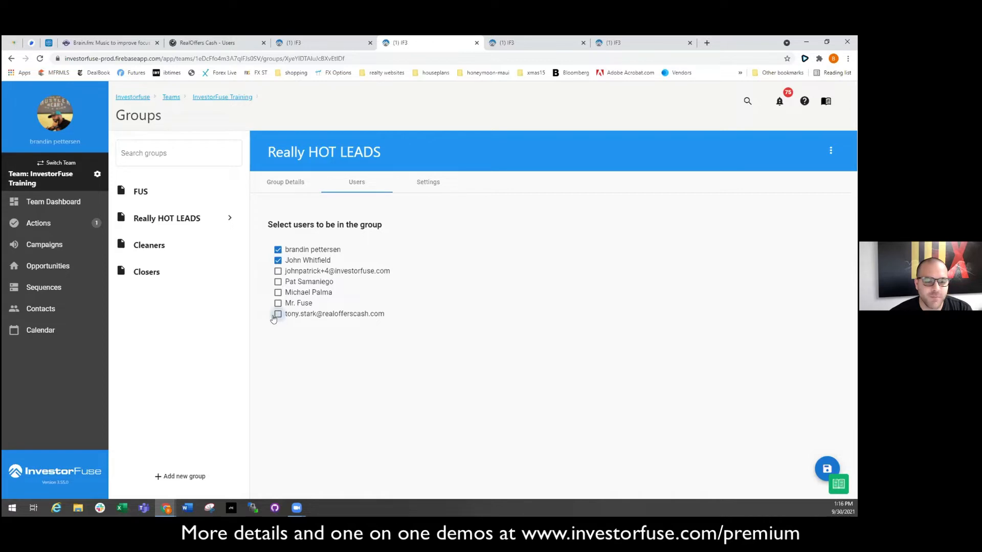
{"action": "left_click", "coordinate": [278, 314]}
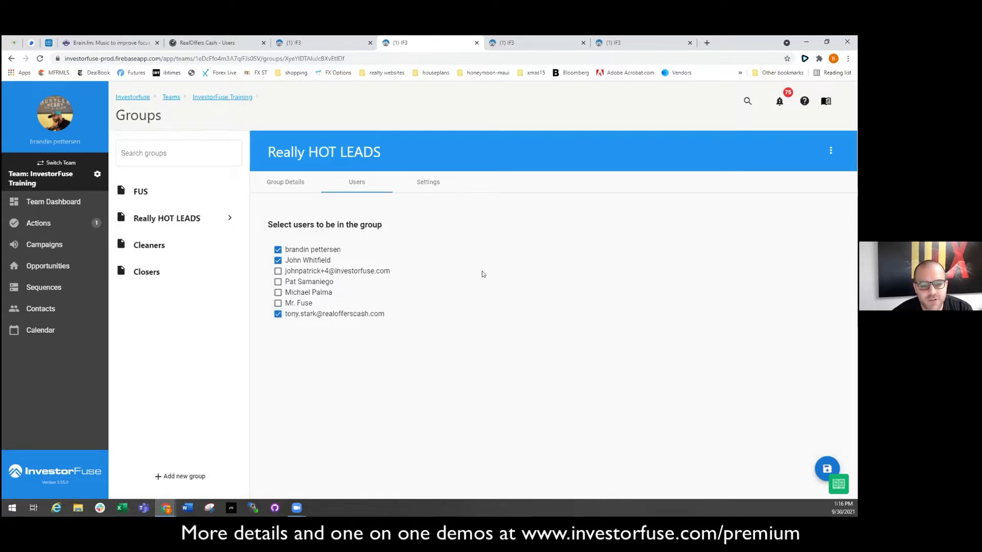
{"action": "mouse_move", "coordinate": [597, 369]}
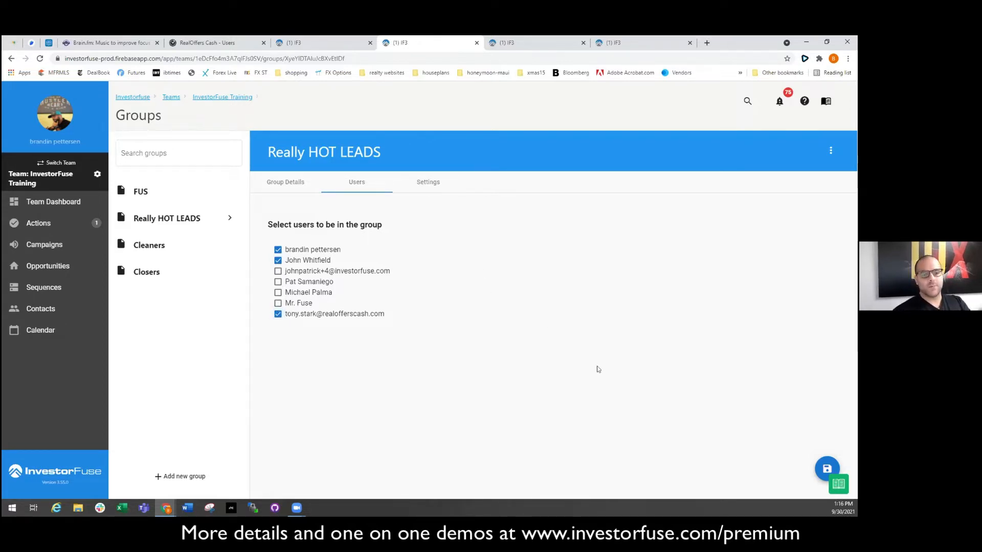
{"action": "left_click", "coordinate": [827, 468]}
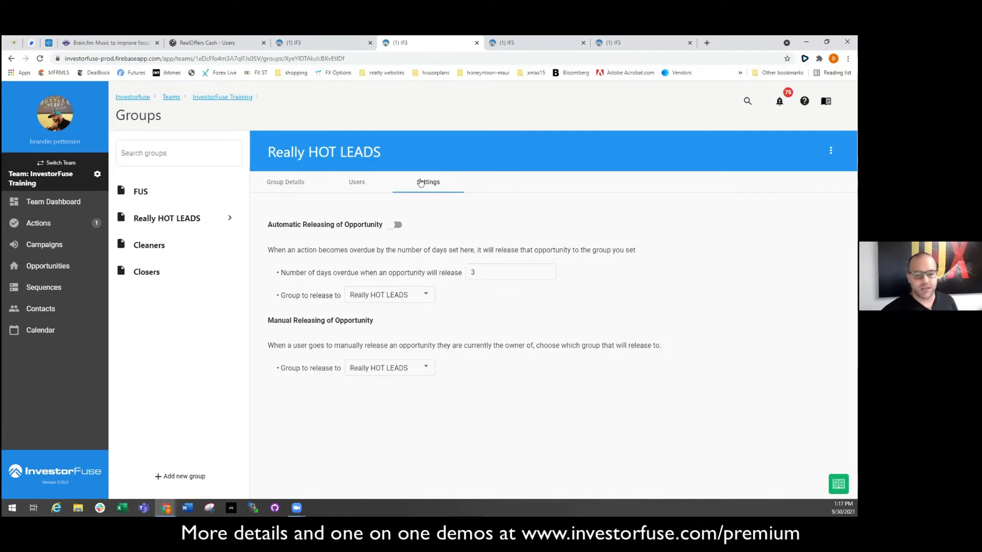
Enable automatic releasing for Really HOT LEADS with 15 days overdue before release.
{"action": "left_click", "coordinate": [394, 224]}
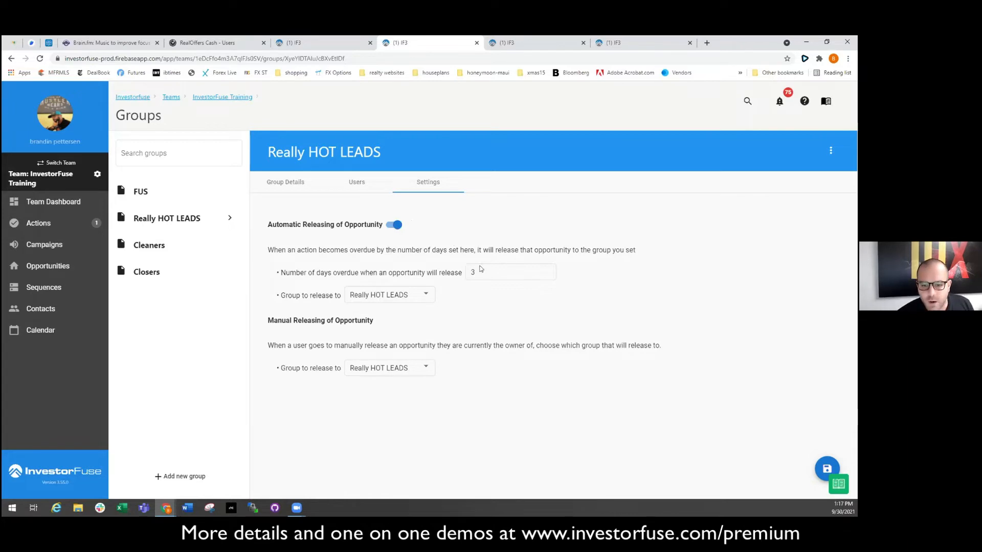
{"action": "left_click", "coordinate": [510, 272]}
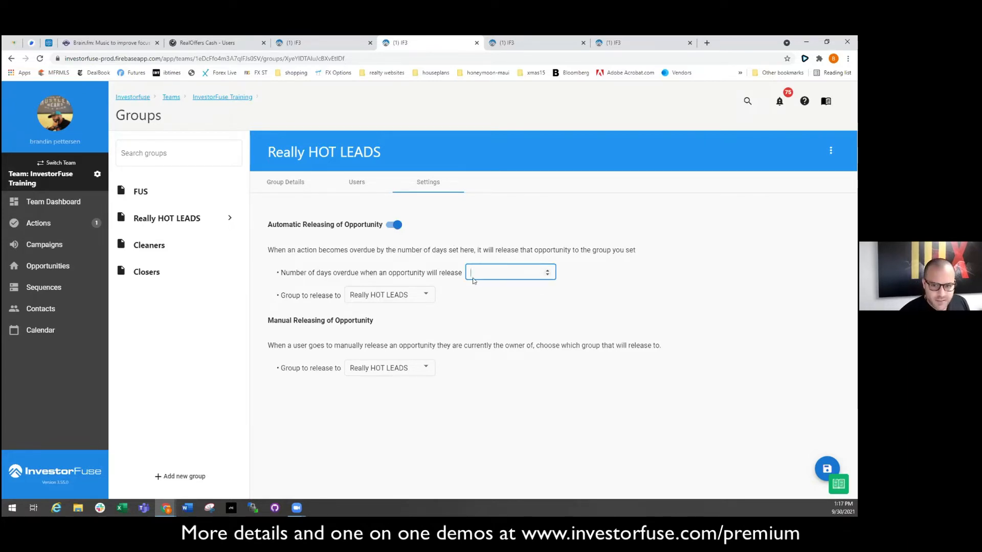
{"action": "type", "text": "15"}
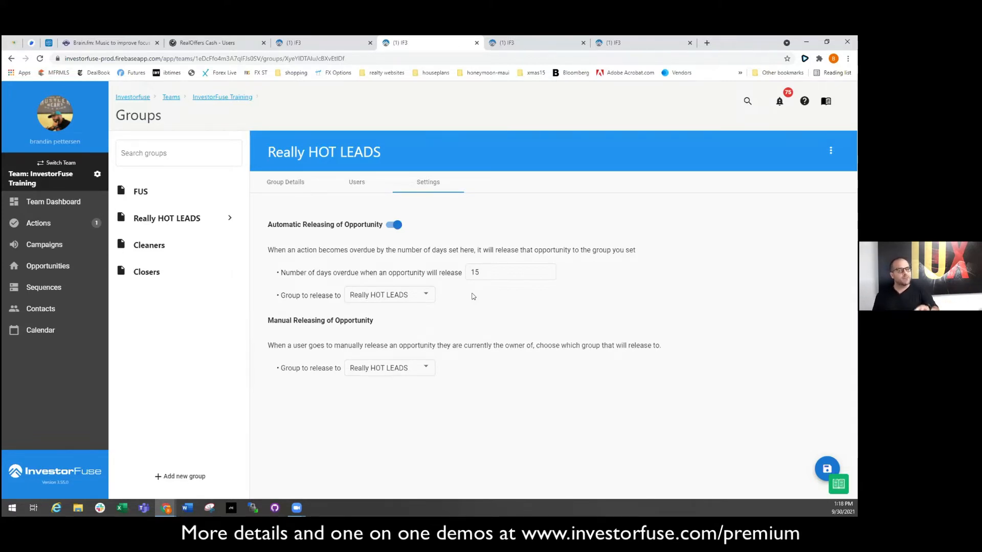
{"action": "left_click", "coordinate": [388, 295]}
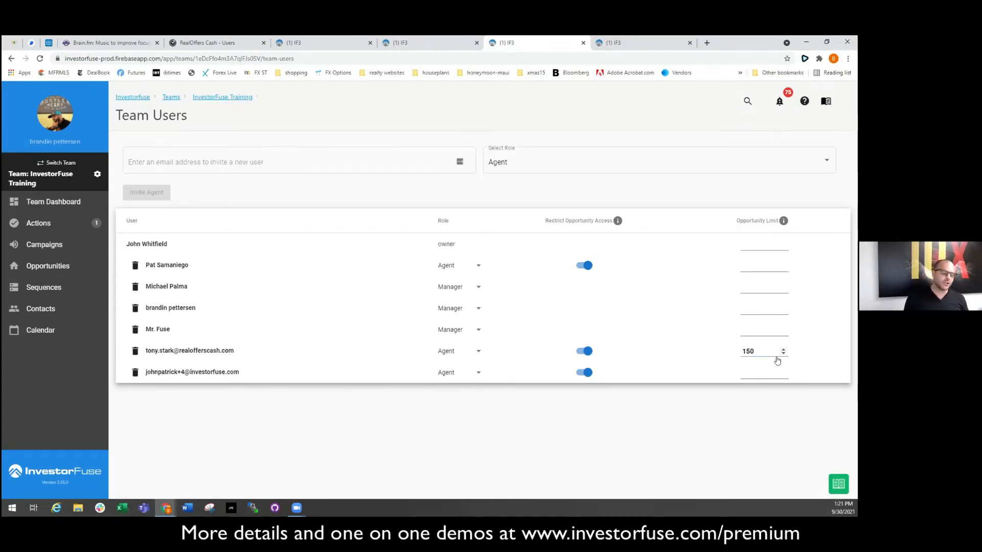
{"action": "left_click", "coordinate": [757, 351]}
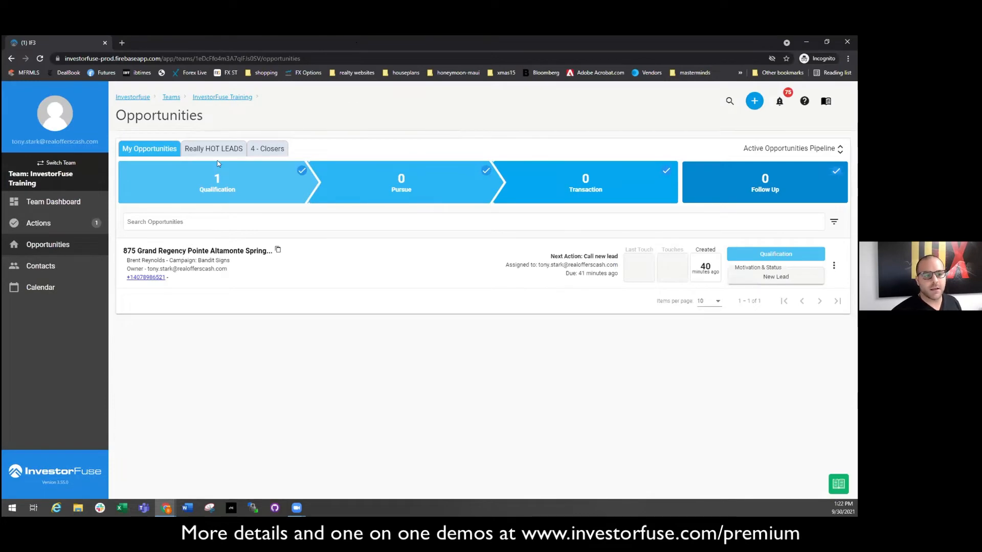
{"action": "mouse_move", "coordinate": [601, 247]}
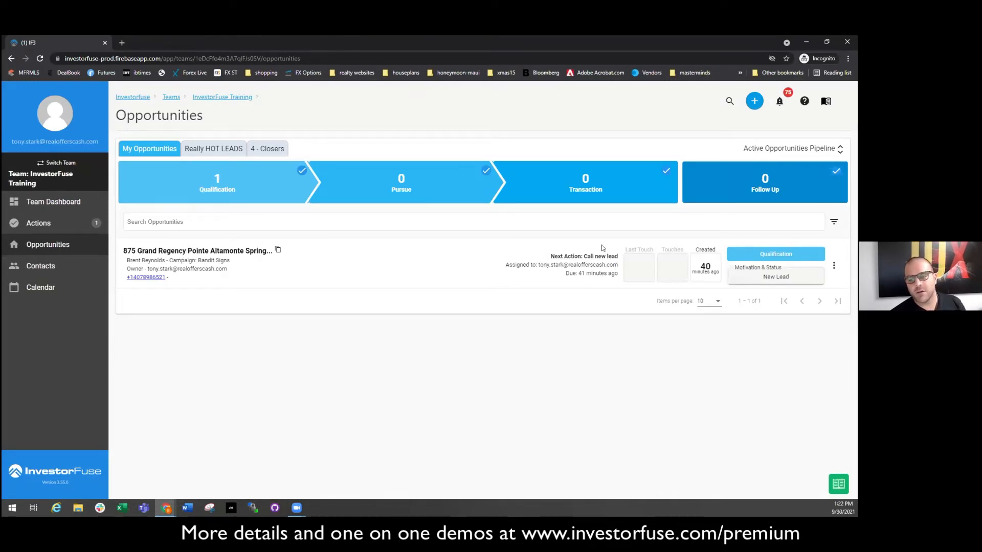
{"action": "mouse_move", "coordinate": [626, 264]}
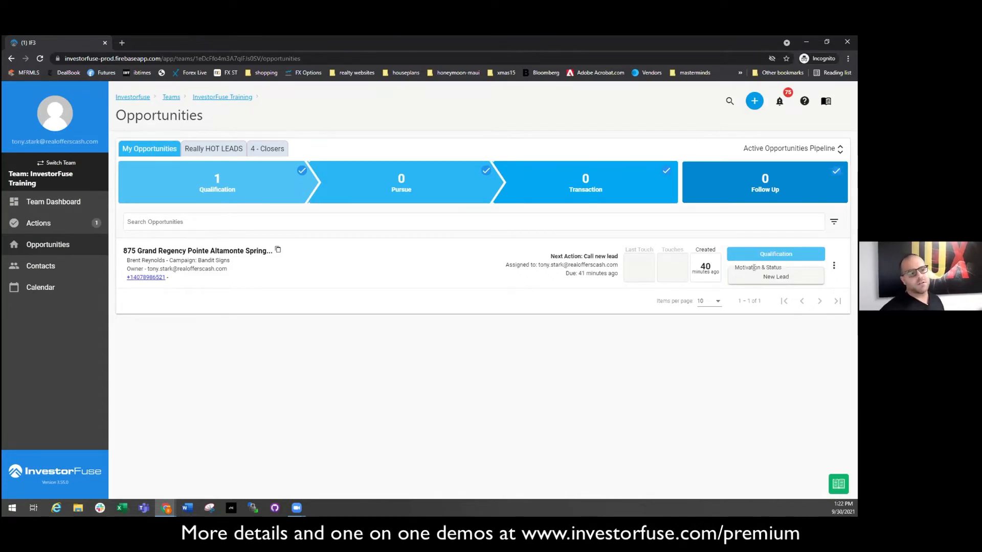
{"action": "mouse_move", "coordinate": [197, 162]}
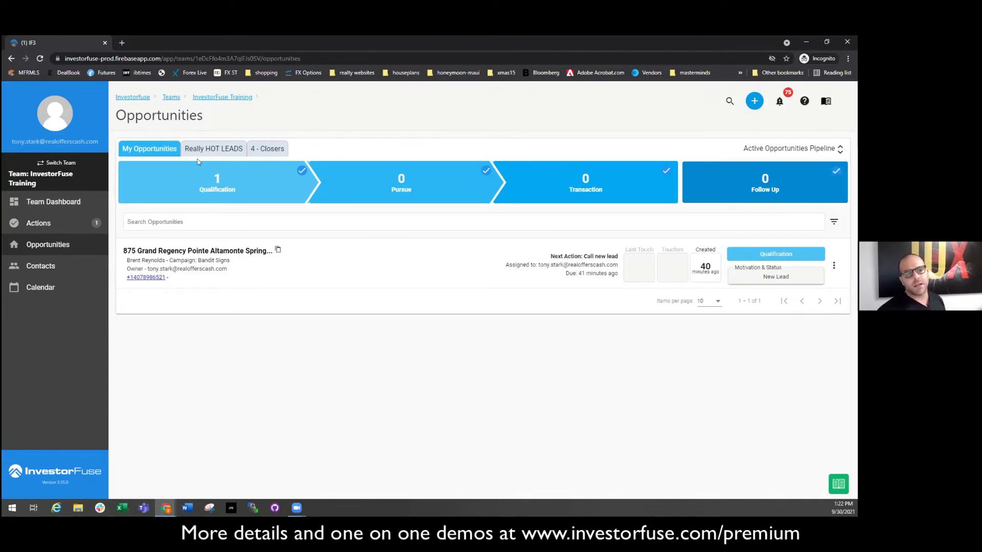
{"action": "left_click", "coordinate": [267, 148]}
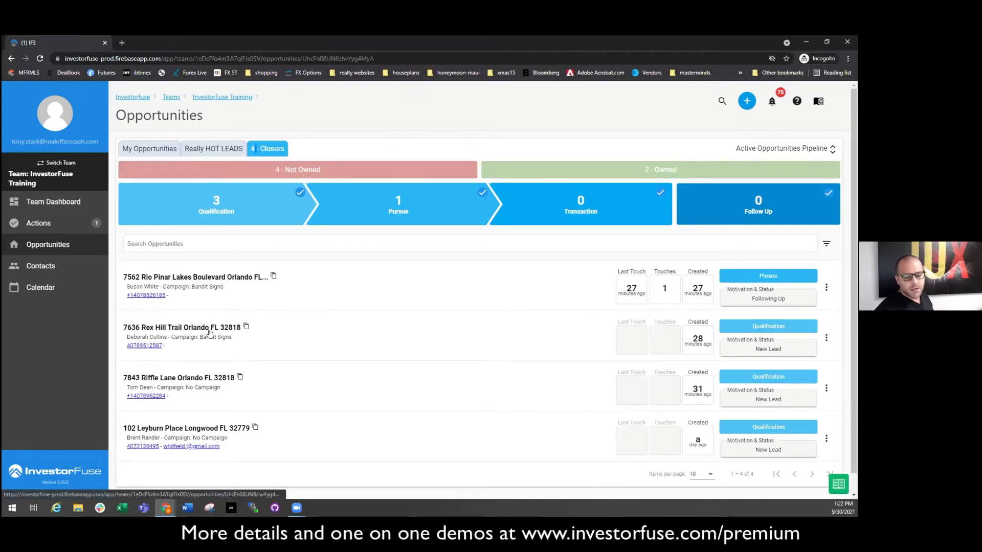
{"action": "left_click", "coordinate": [182, 327]}
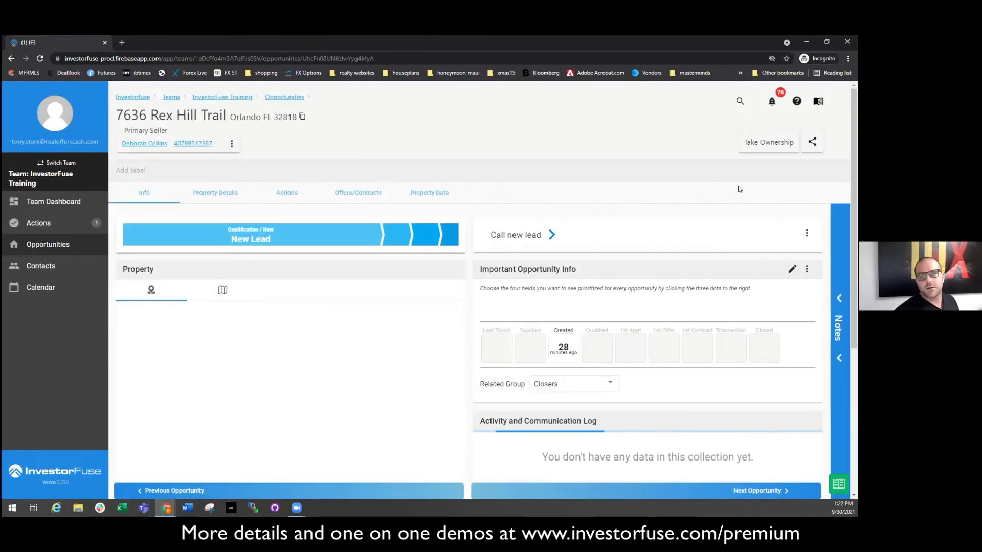
{"action": "left_click", "coordinate": [768, 141]}
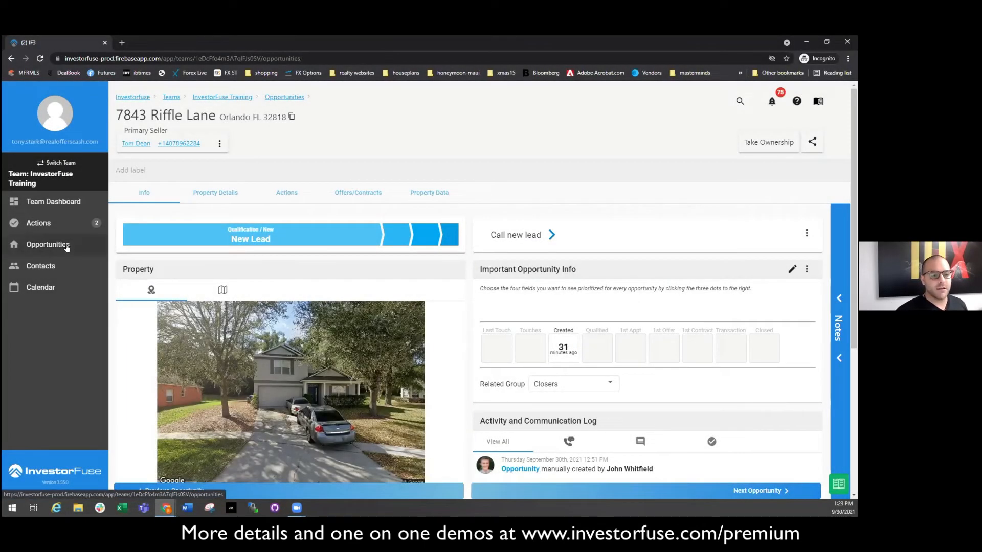
{"action": "left_click", "coordinate": [47, 245]}
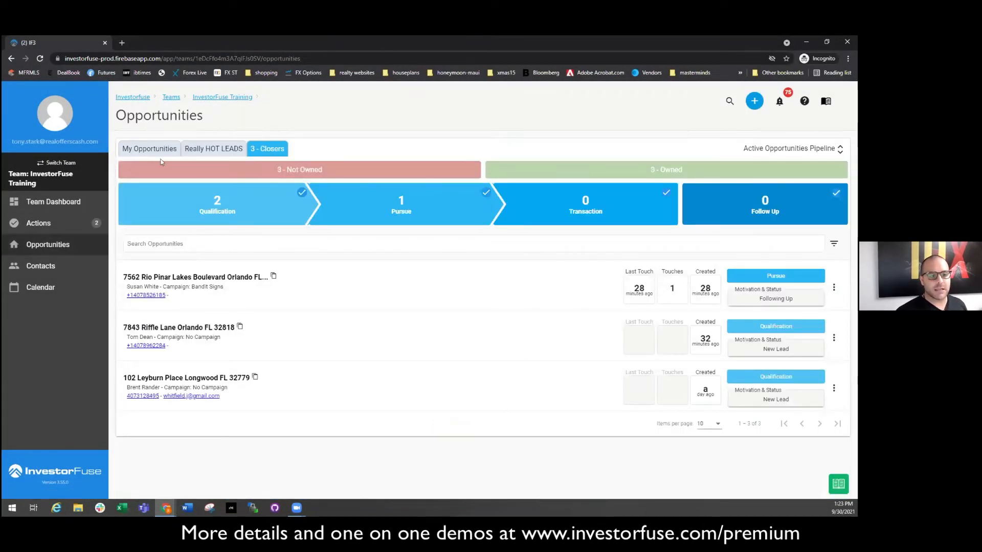
{"action": "left_click", "coordinate": [149, 149]}
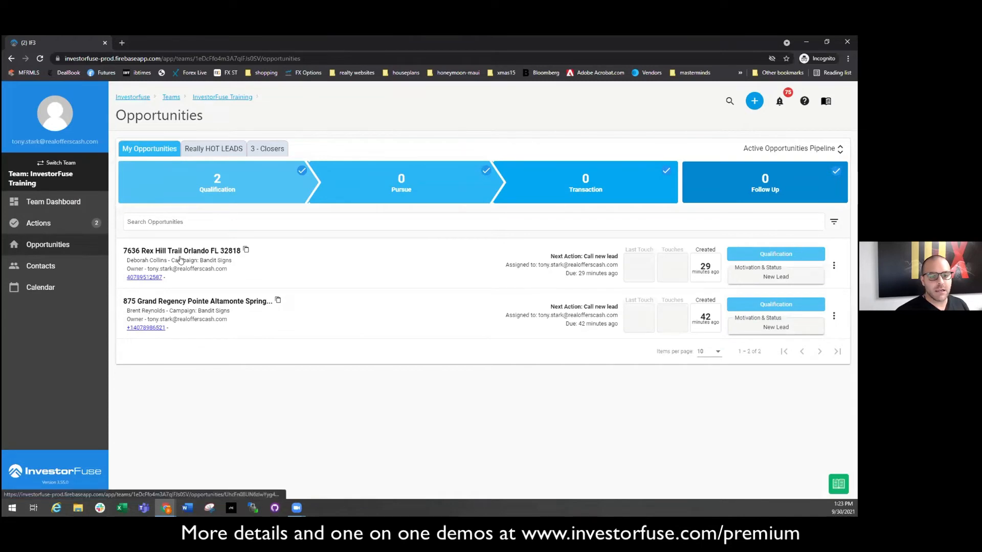
{"action": "left_click", "coordinate": [182, 250]}
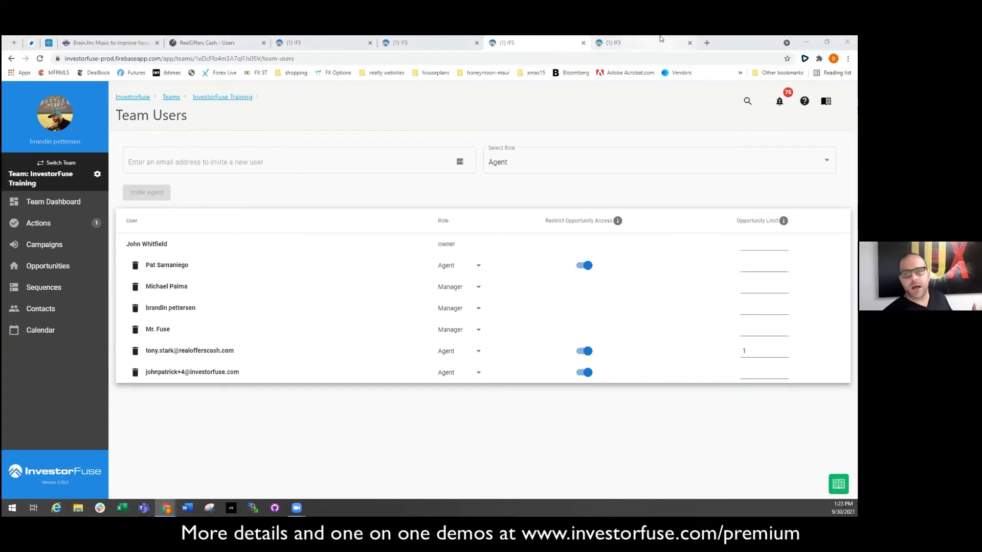
{"action": "mouse_move", "coordinate": [616, 43]}
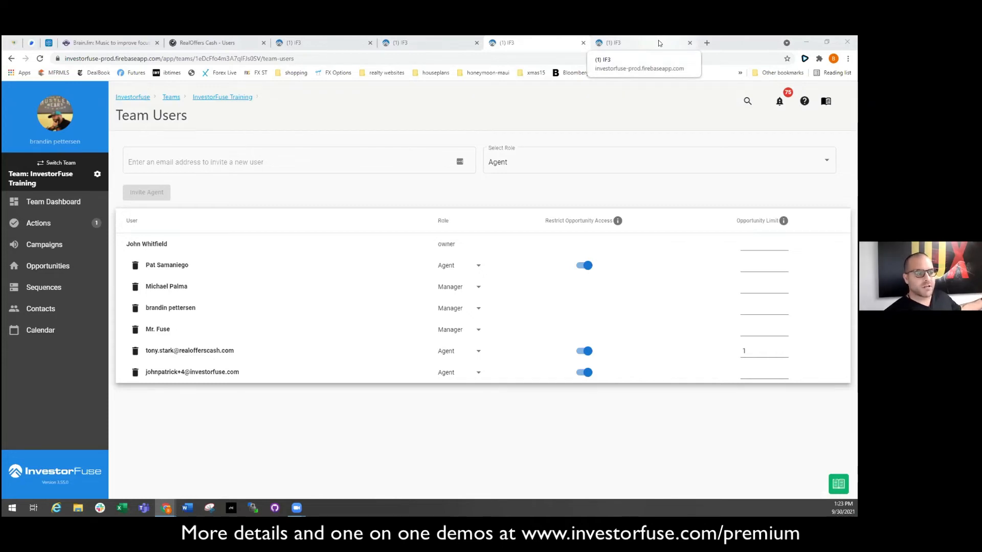
{"action": "mouse_move", "coordinate": [645, 46]}
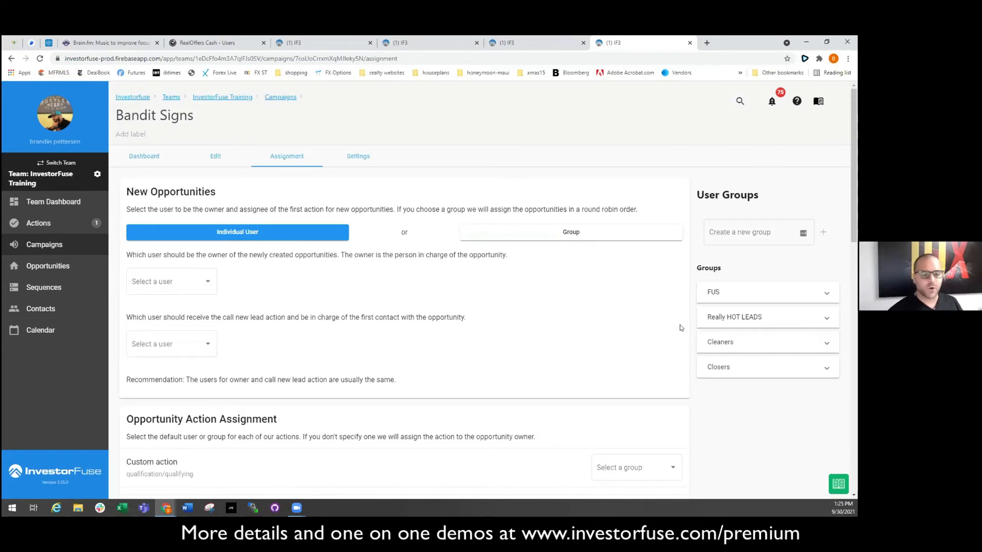
Pick a team user as Bandit Signs owner, then switch new-opportunity assignment to group mode.
{"action": "left_click", "coordinate": [171, 281]}
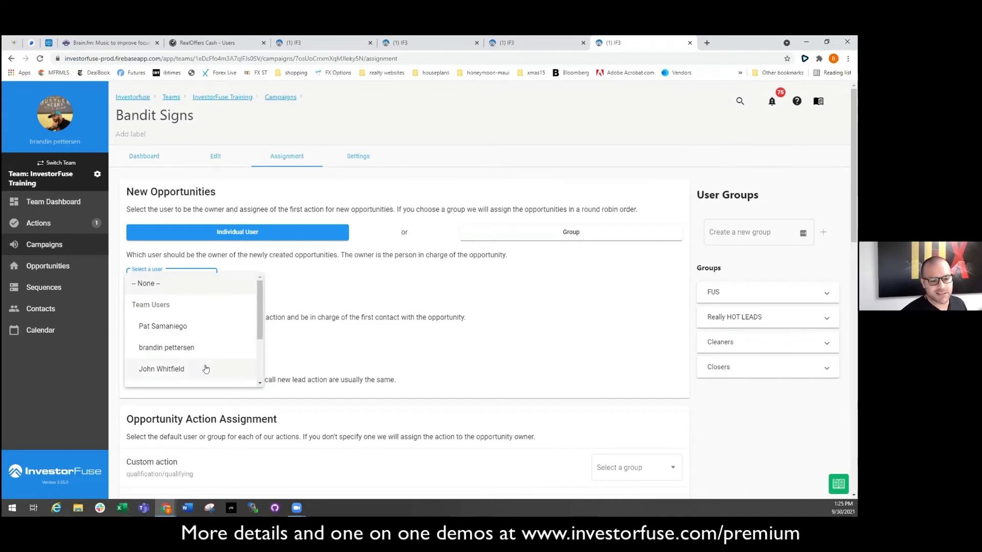
{"action": "left_click", "coordinate": [160, 368]}
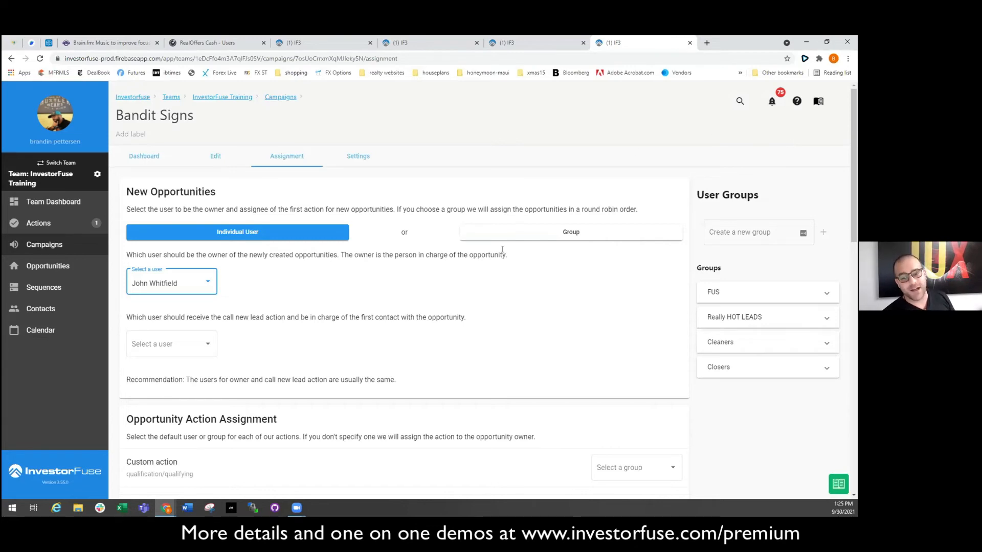
{"action": "left_click", "coordinate": [570, 232]}
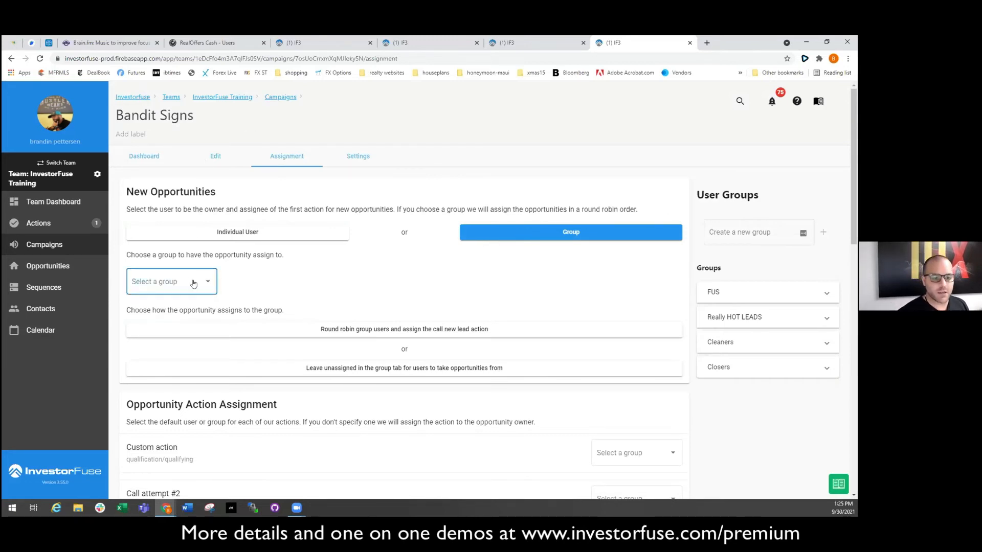
Route new Bandit Signs opportunities to Really HOT LEADS, left unassigned for members to take.
{"action": "left_click", "coordinate": [171, 281]}
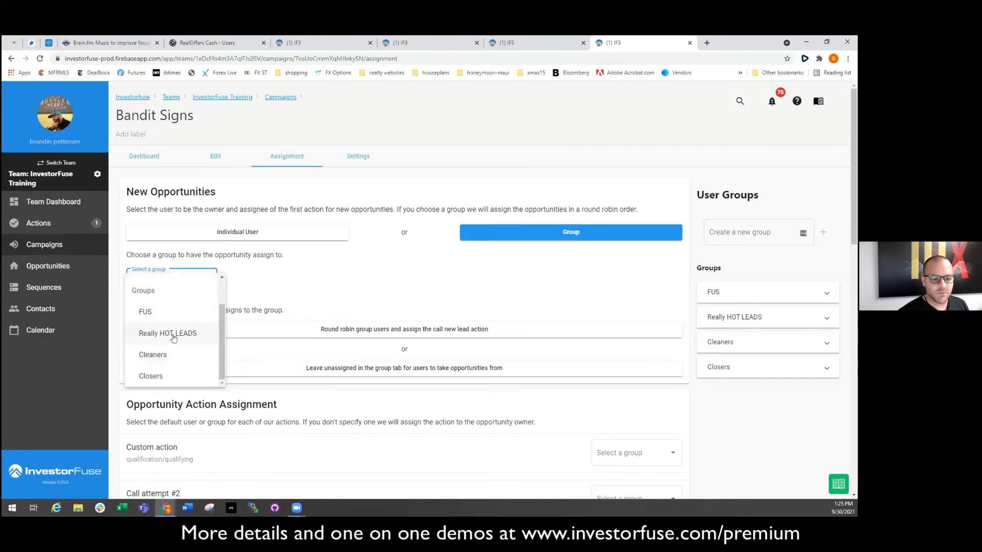
{"action": "left_click", "coordinate": [167, 333]}
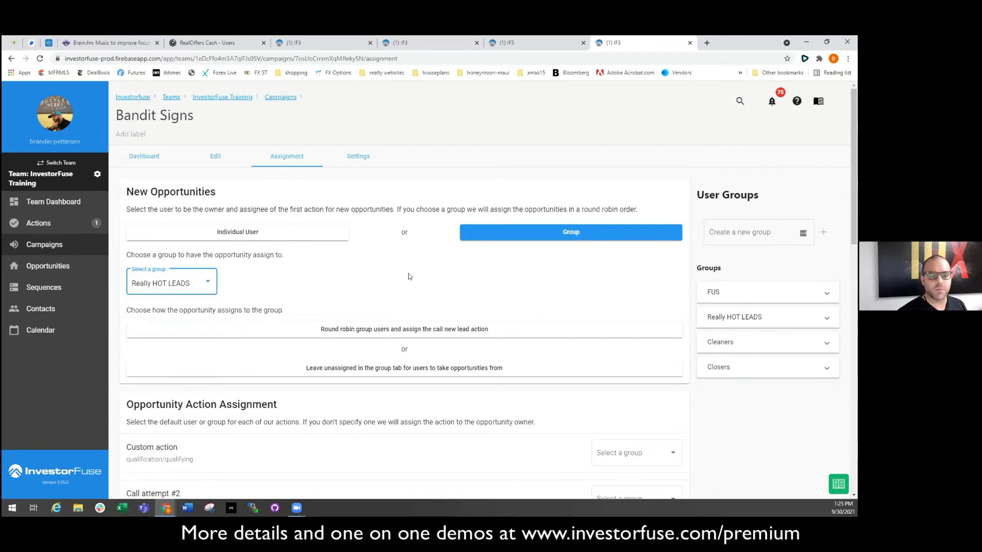
{"action": "mouse_move", "coordinate": [381, 326]}
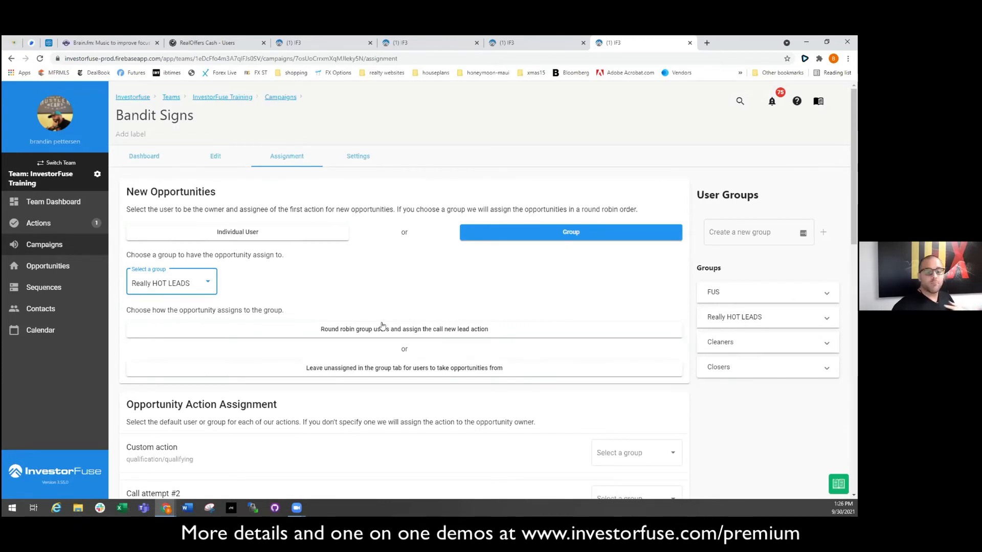
{"action": "left_click", "coordinate": [404, 367]}
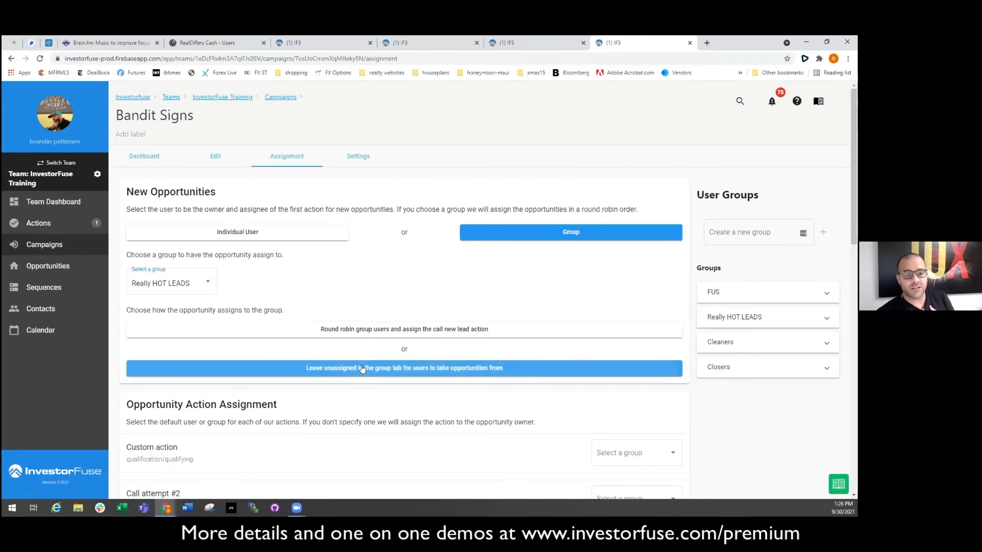
{"action": "left_click", "coordinate": [49, 266]}
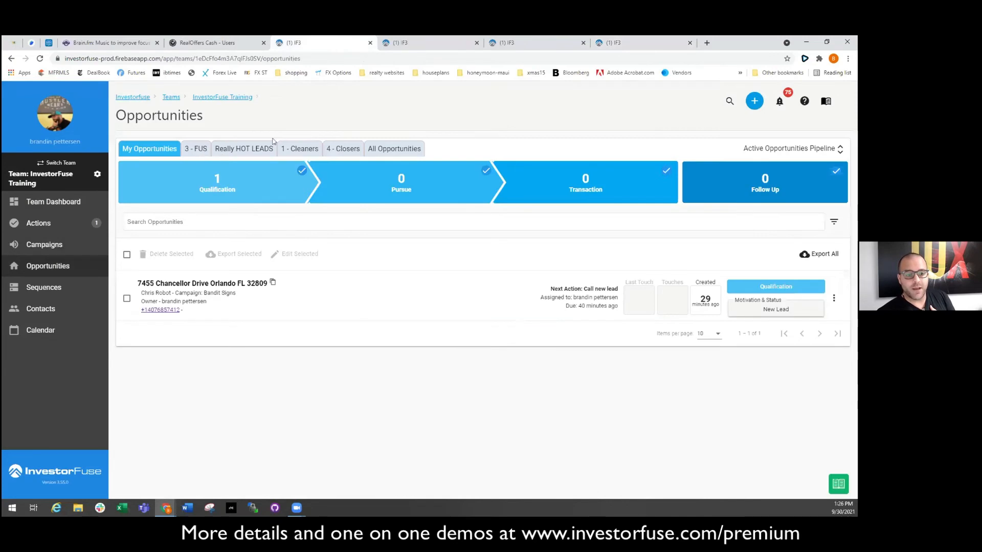
{"action": "left_click", "coordinate": [343, 148]}
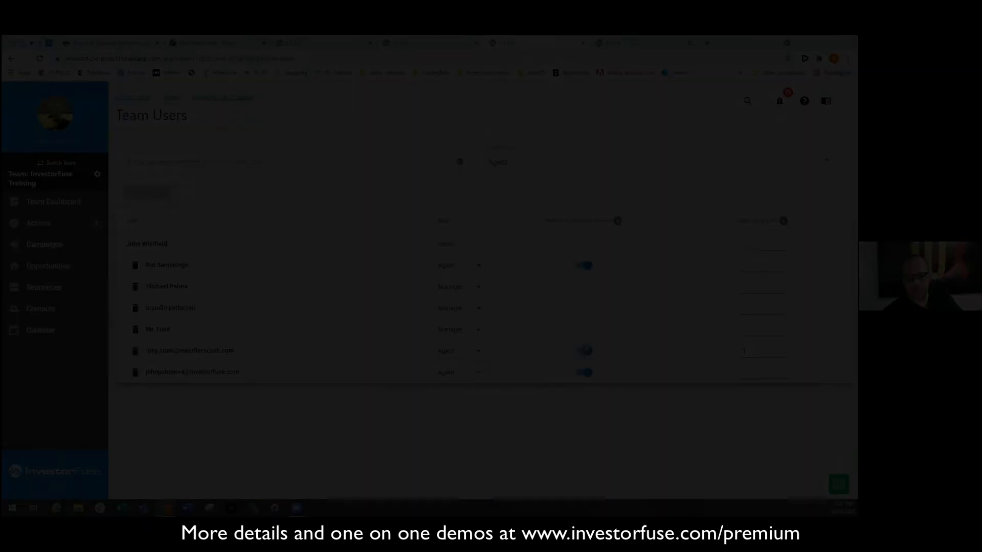
Turn off Restrict Opportunity Access for the agent limited to one opportunity.
{"action": "left_click", "coordinate": [583, 351]}
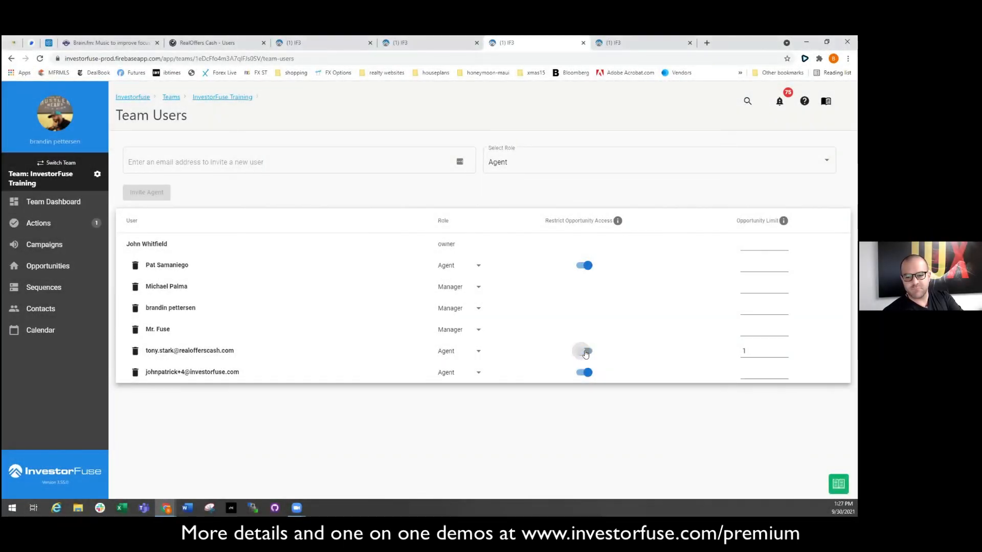
{"action": "left_click", "coordinate": [584, 351]}
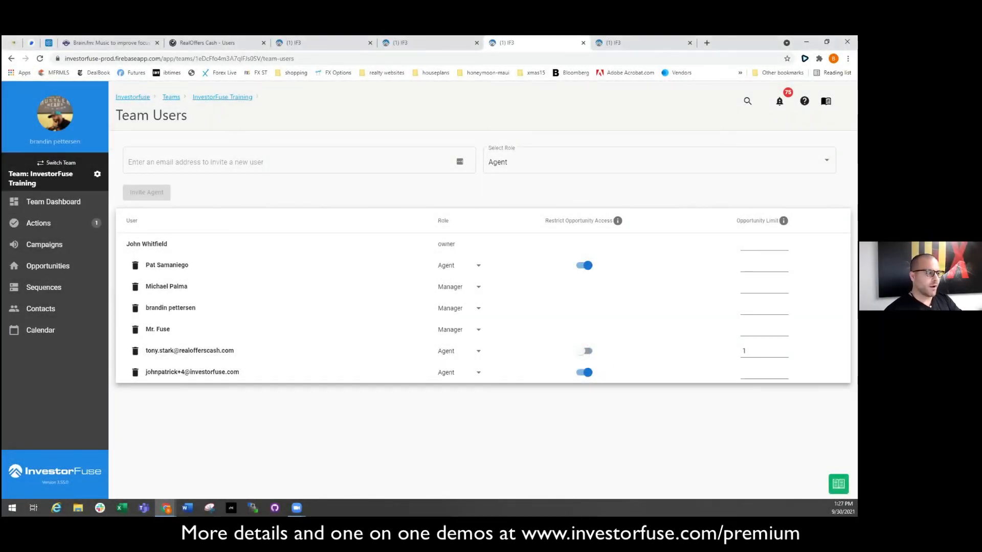